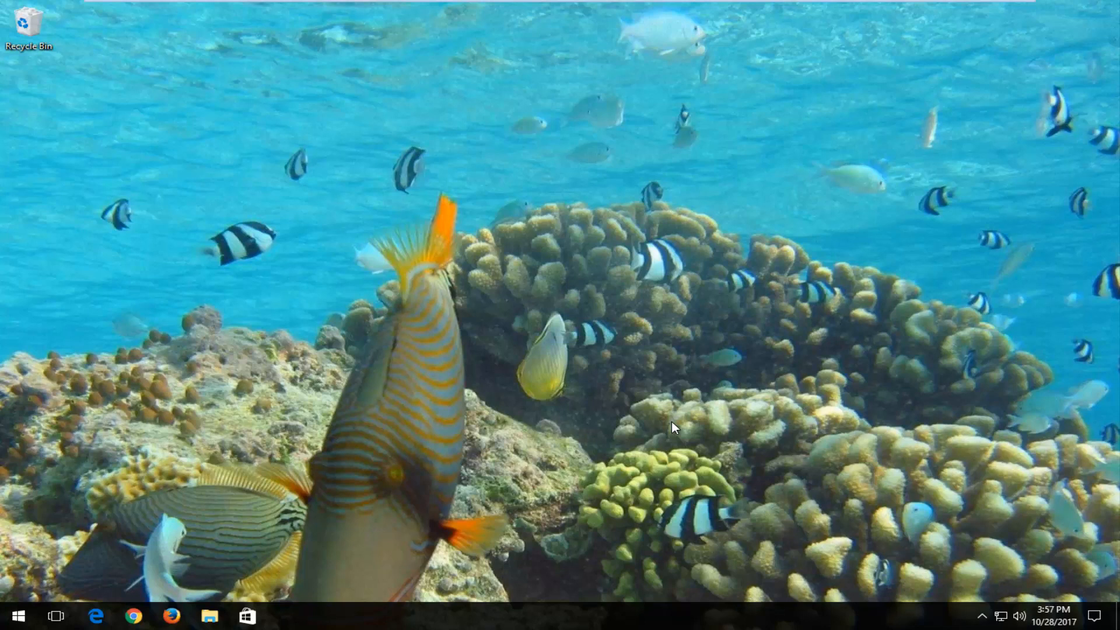
mouse_move(671, 427)
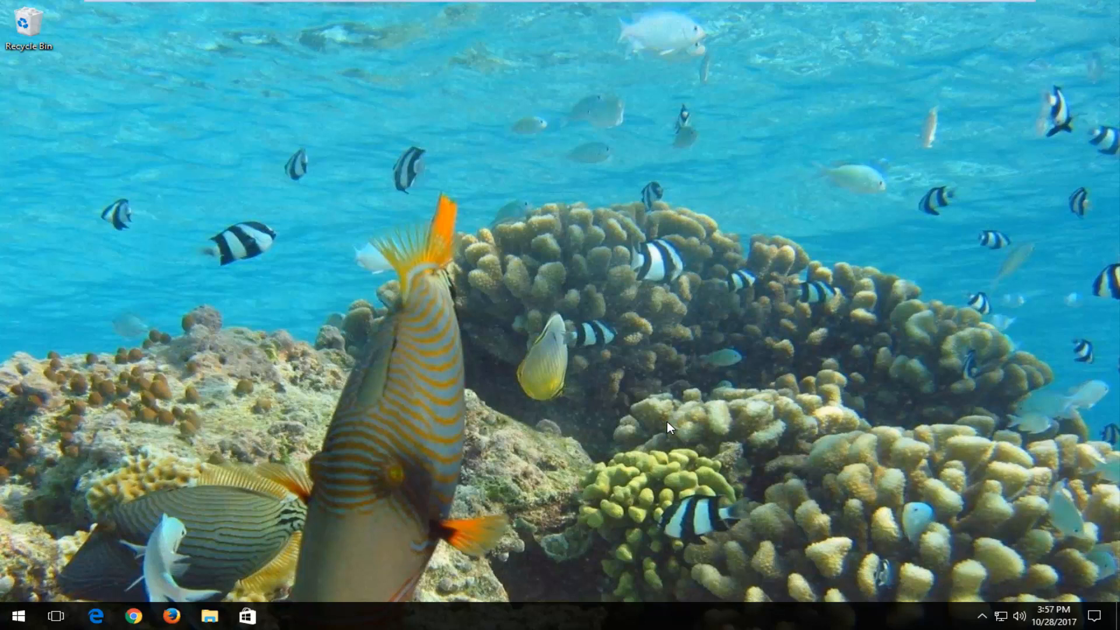
mouse_move(18, 615)
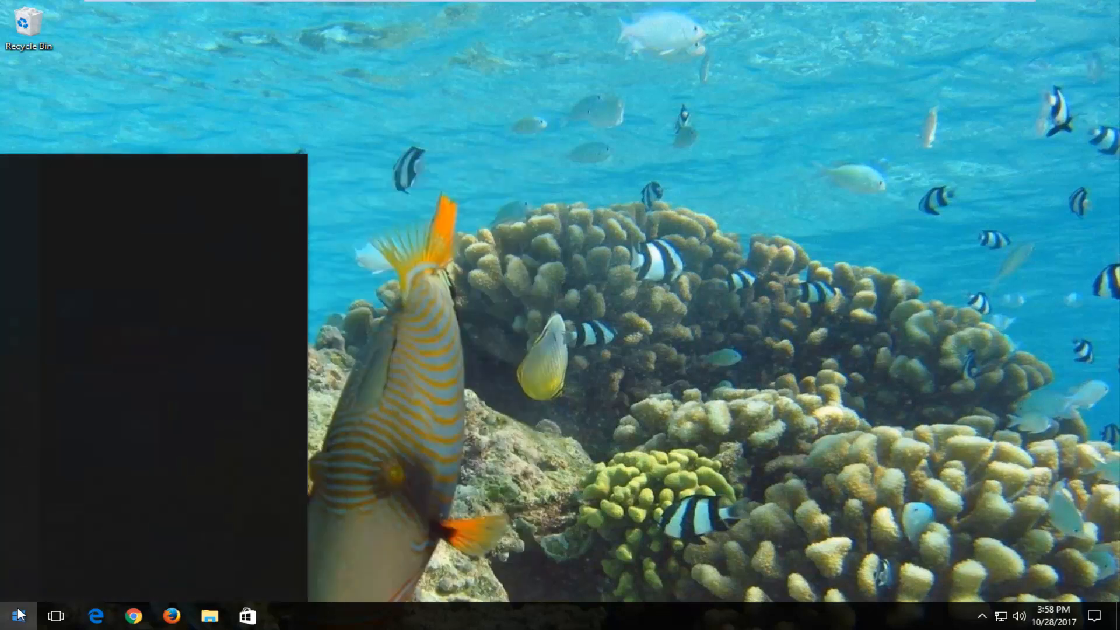
- Find File Explorer Options via search and enable 'Show hidden files, folders, and drives' on its View tab
text(folder option)
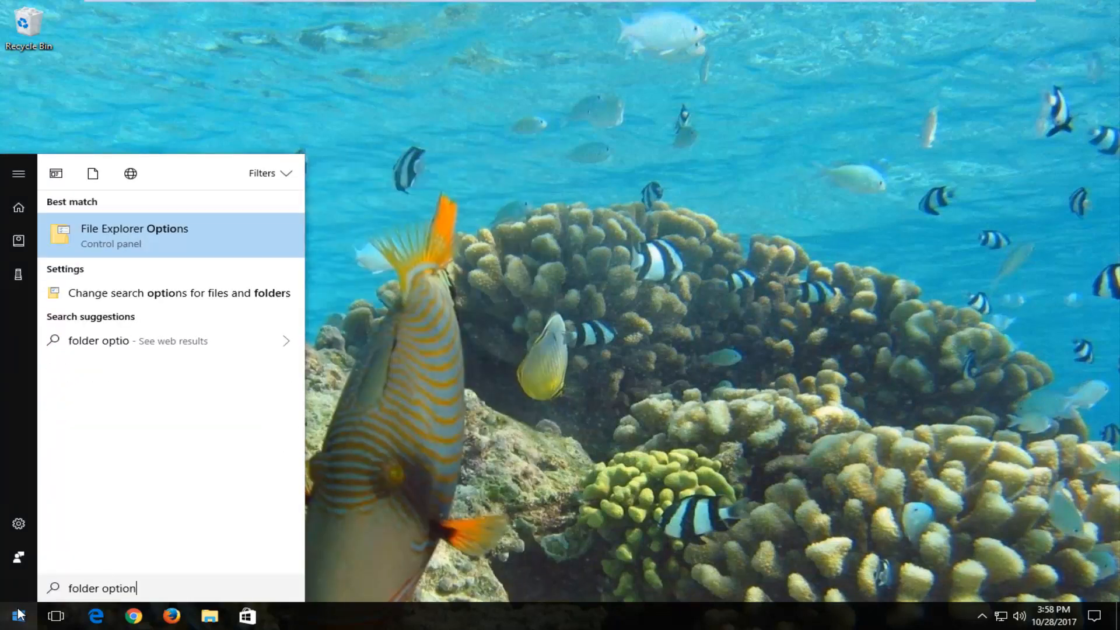
text(s)
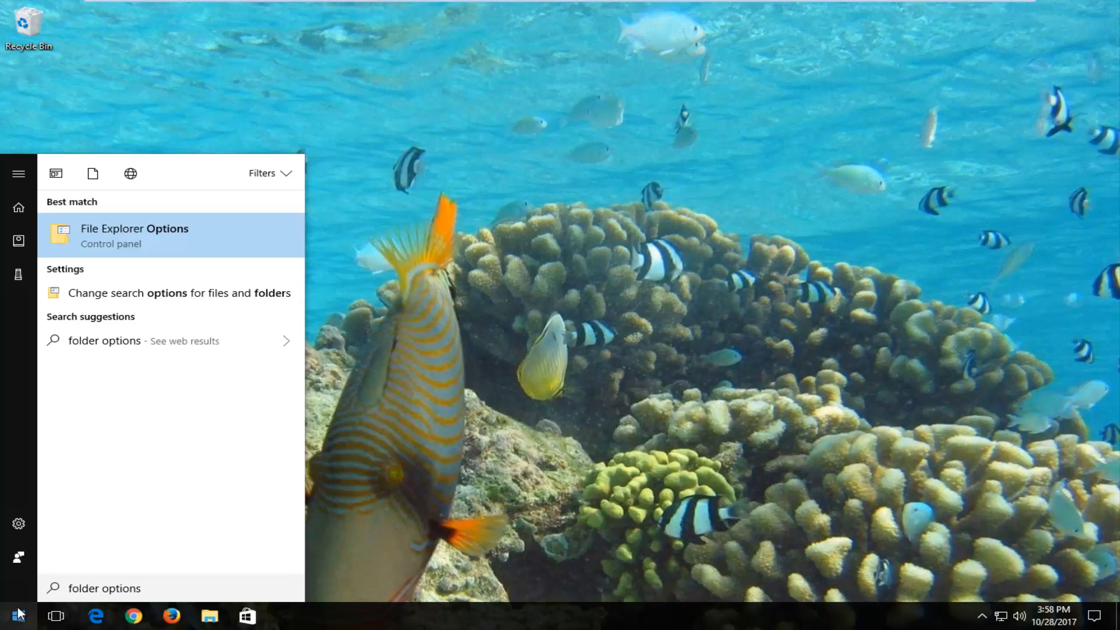
mouse_move(130, 244)
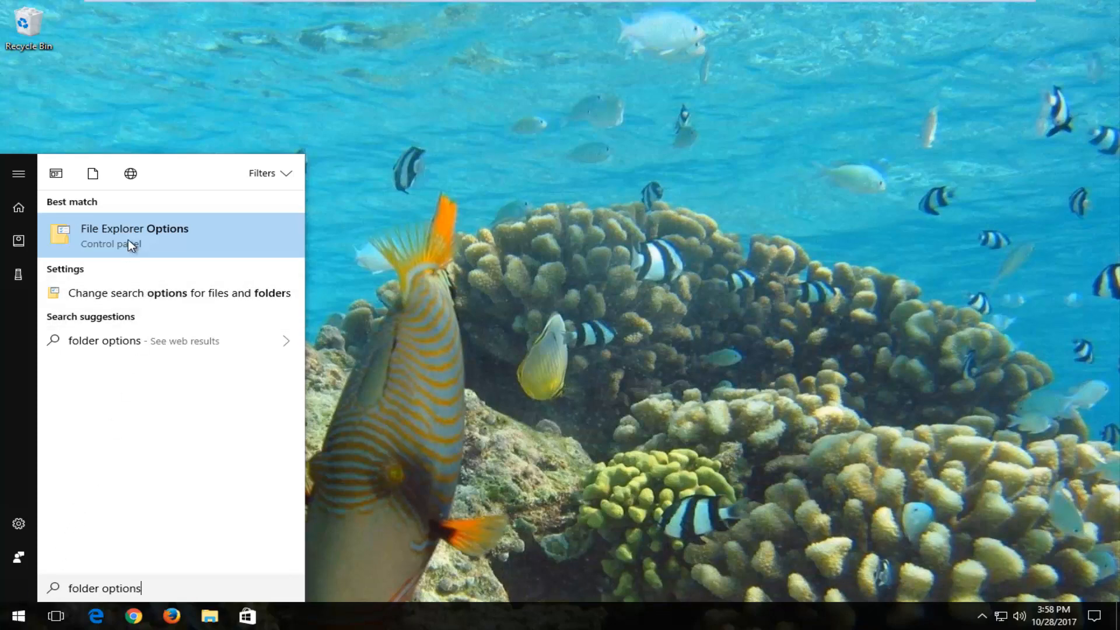
click(135, 235)
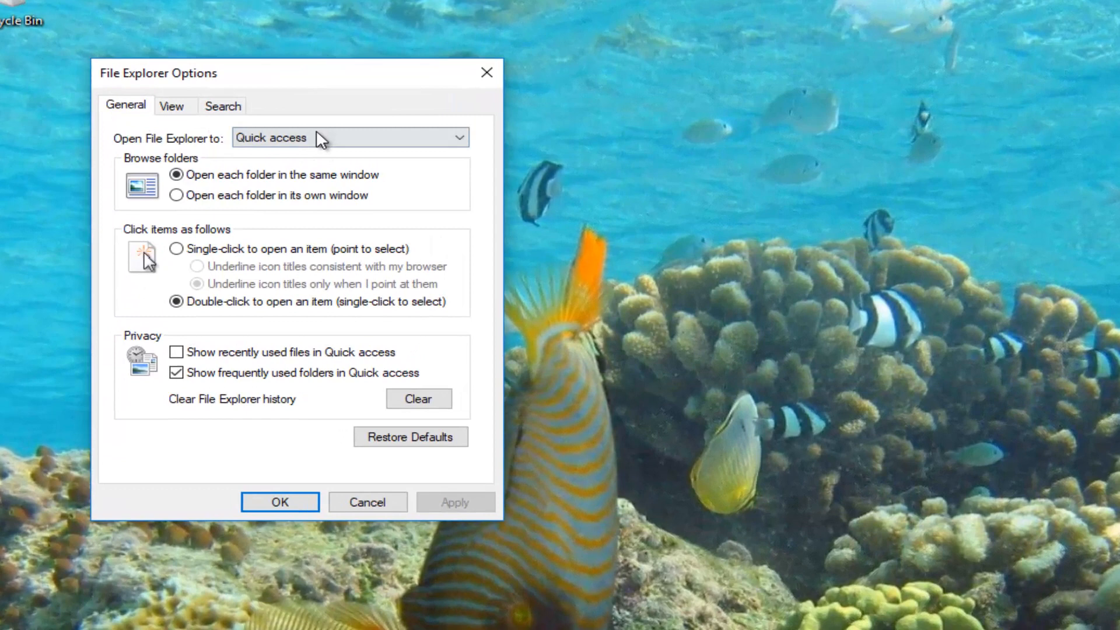
click(172, 105)
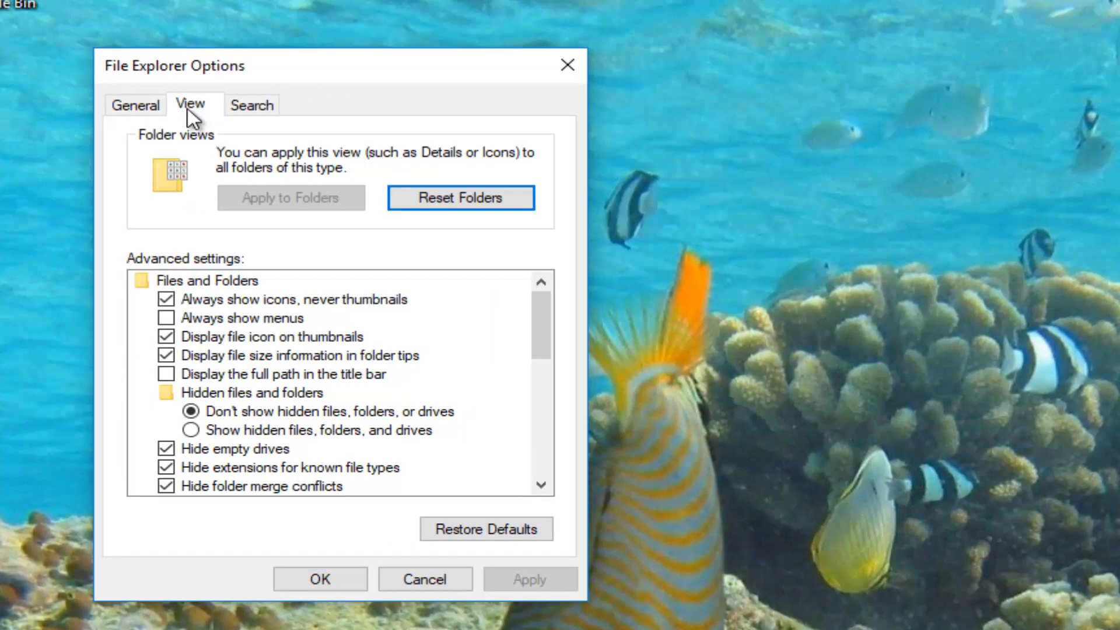
mouse_move(218, 443)
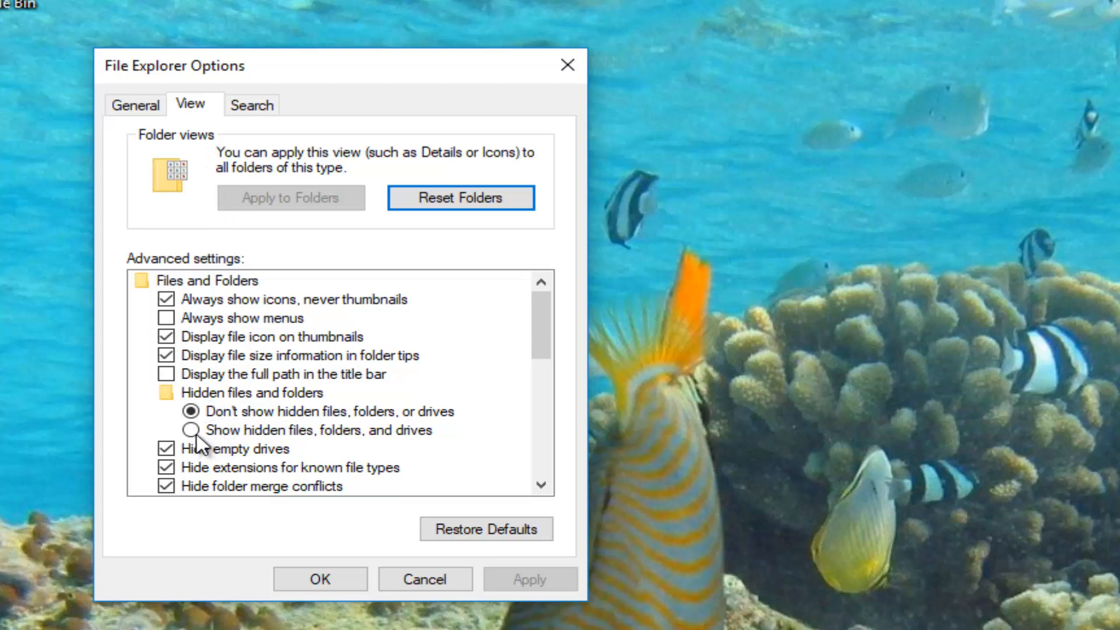
click(190, 430)
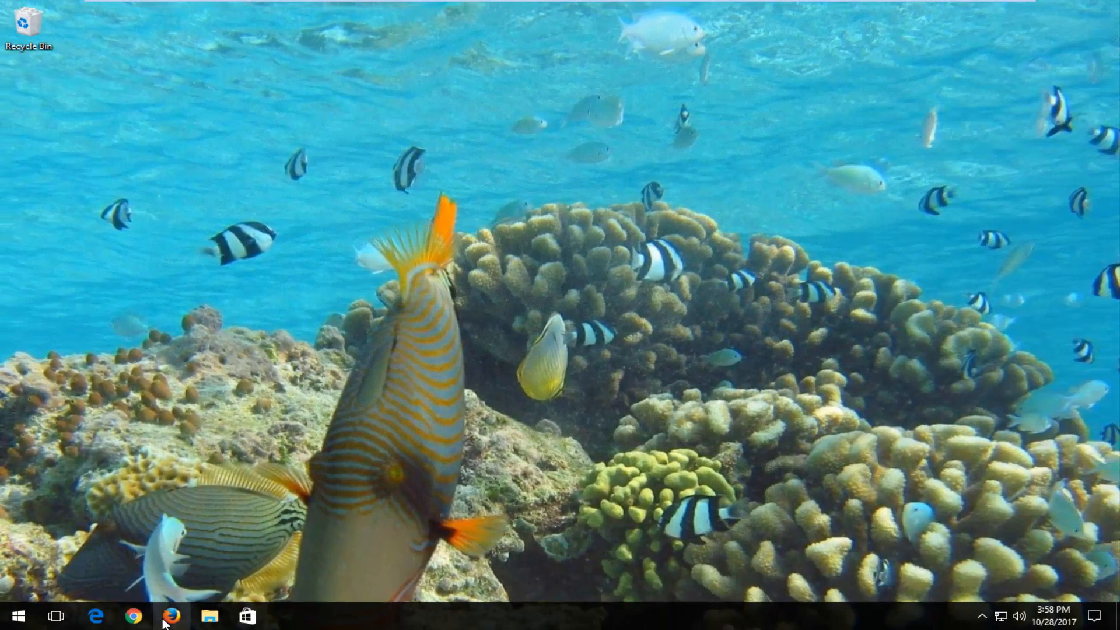
mouse_move(396, 202)
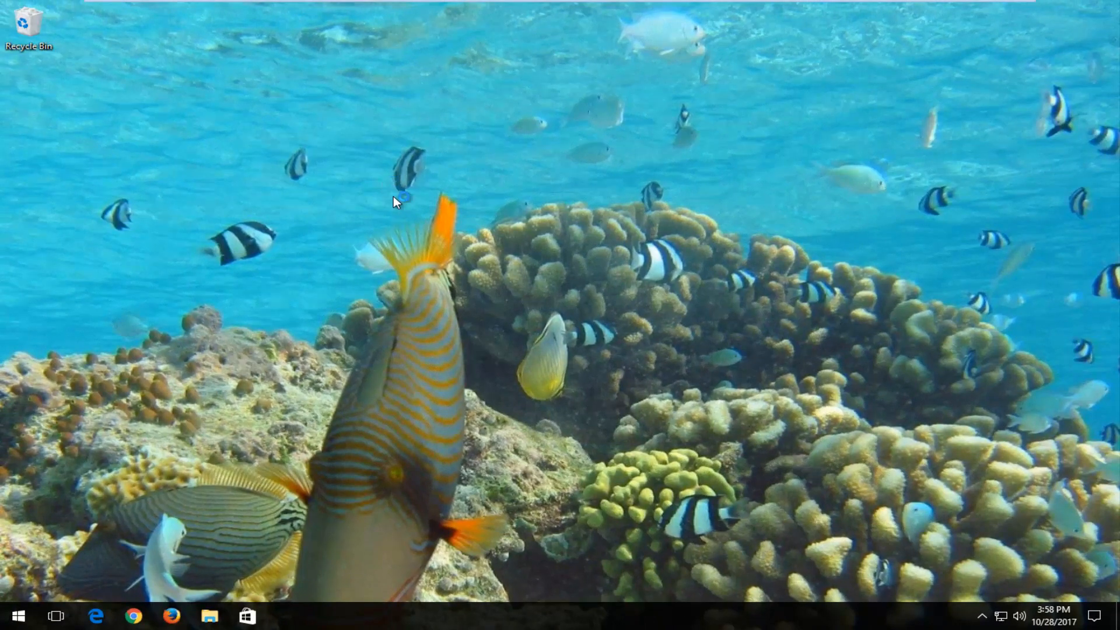
mouse_move(405, 196)
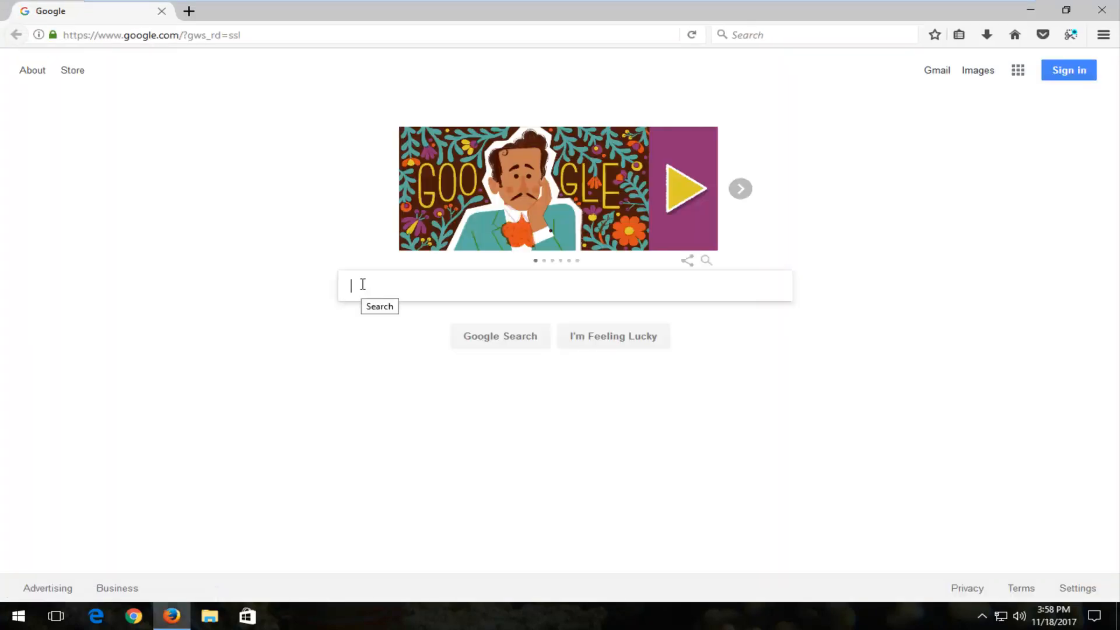
- Search Google for 'msvcp140.dll download'
text(msvcp140.dll download)
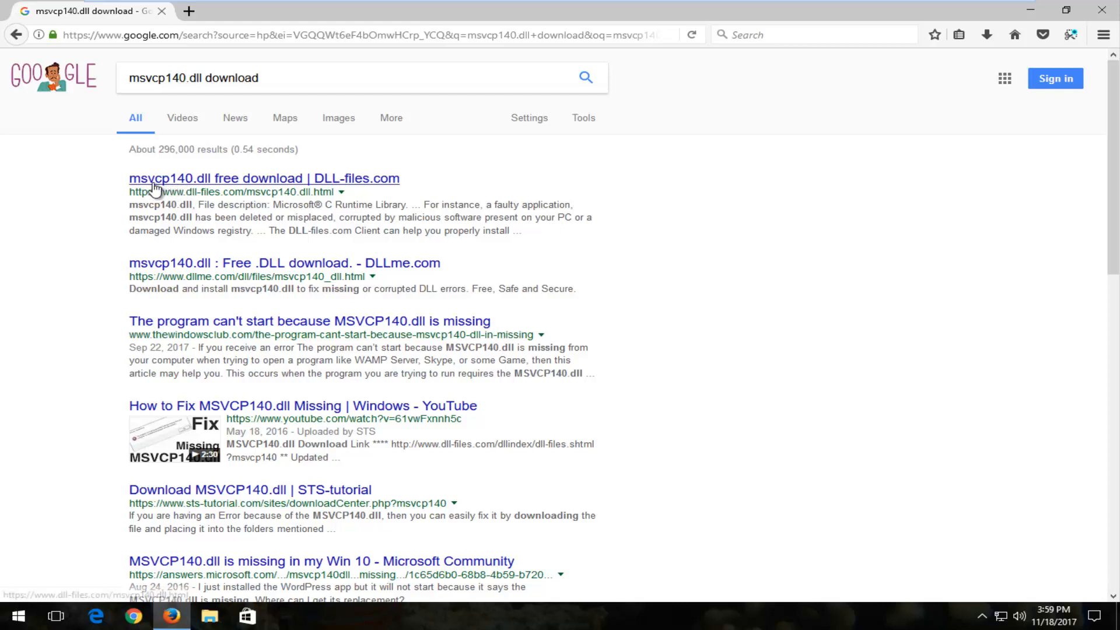
mouse_move(157, 187)
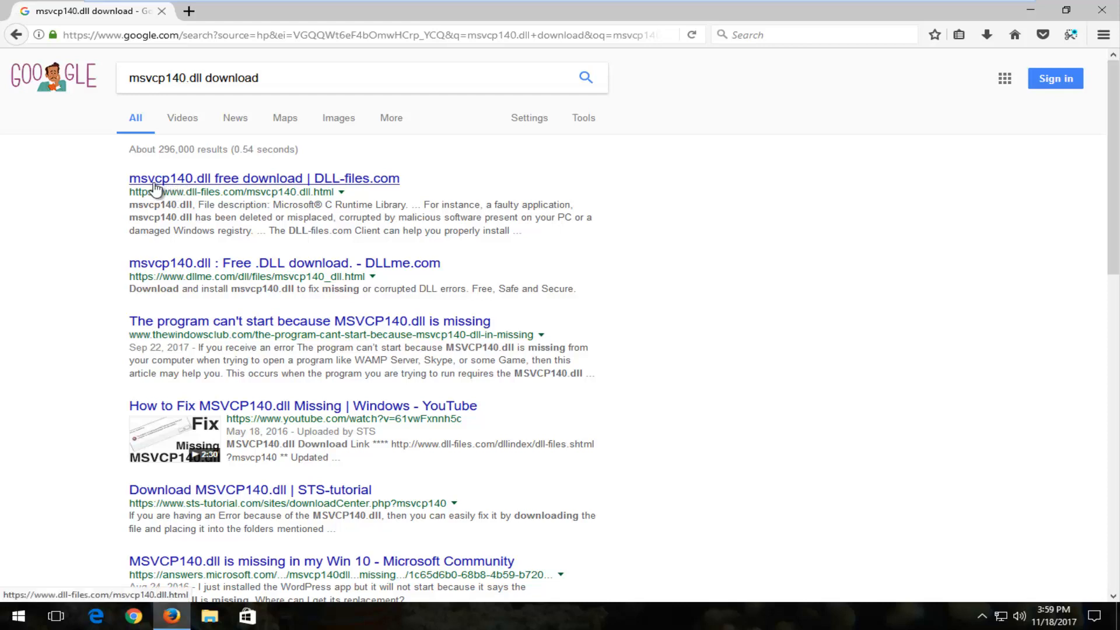
mouse_move(158, 191)
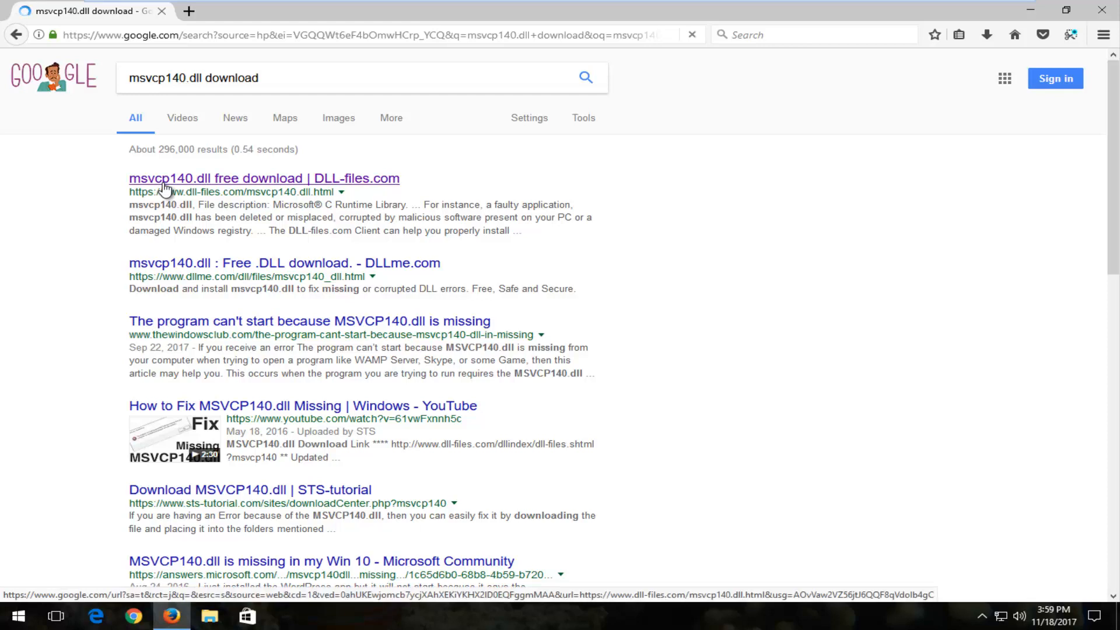
- Go to the DLL-files.com msvcp140.dll page and scroll down to its table of available versions
click(265, 177)
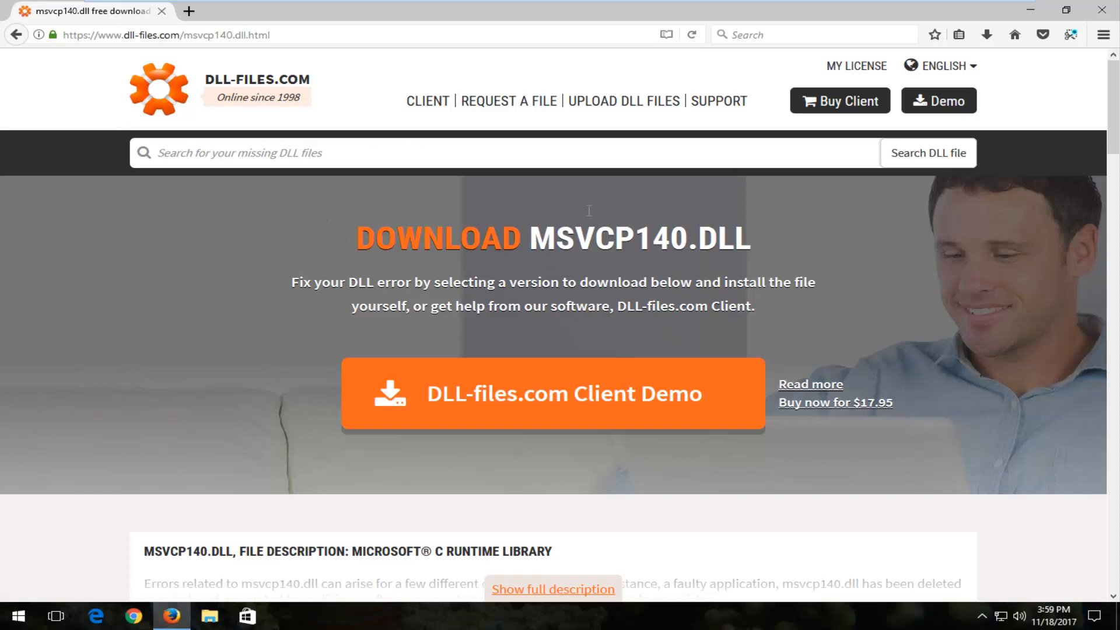
scroll(down, 3)
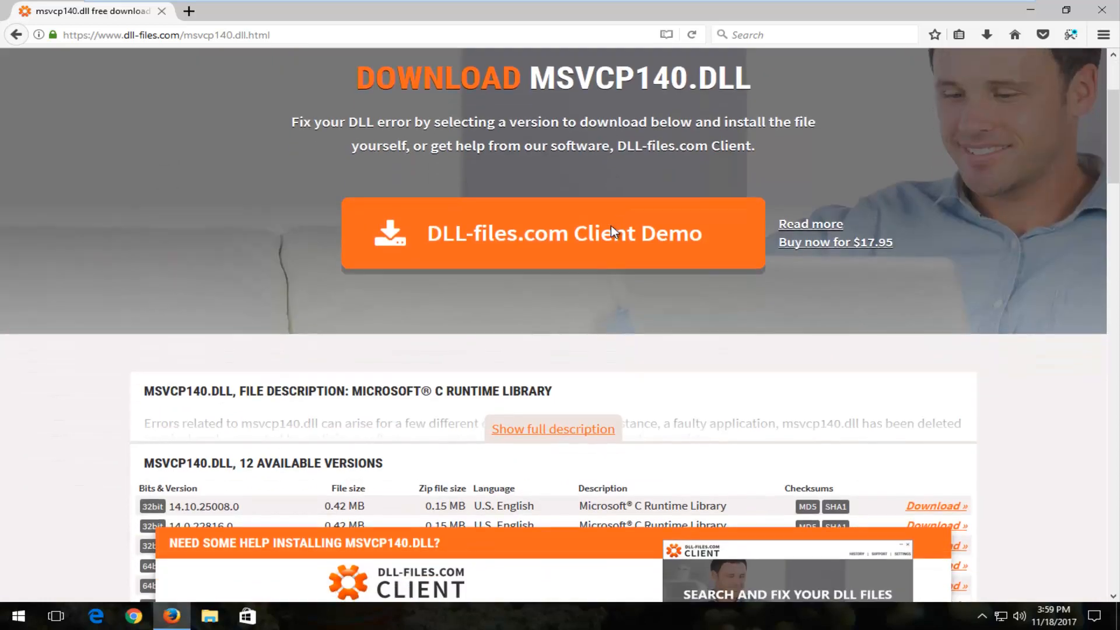
scroll(down, 3)
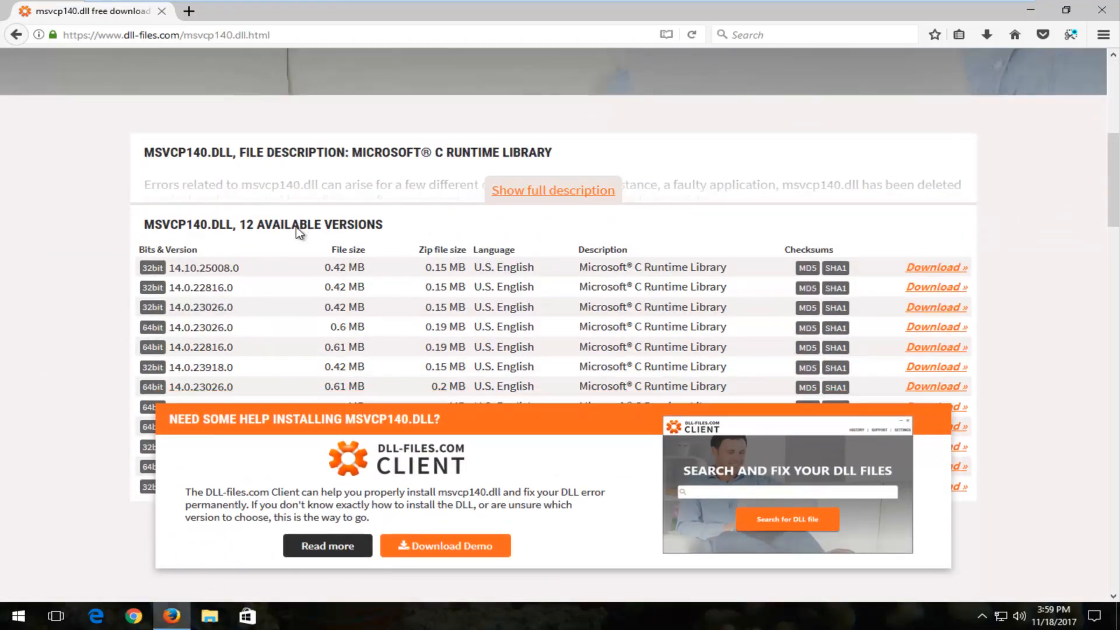
scroll(down, 3)
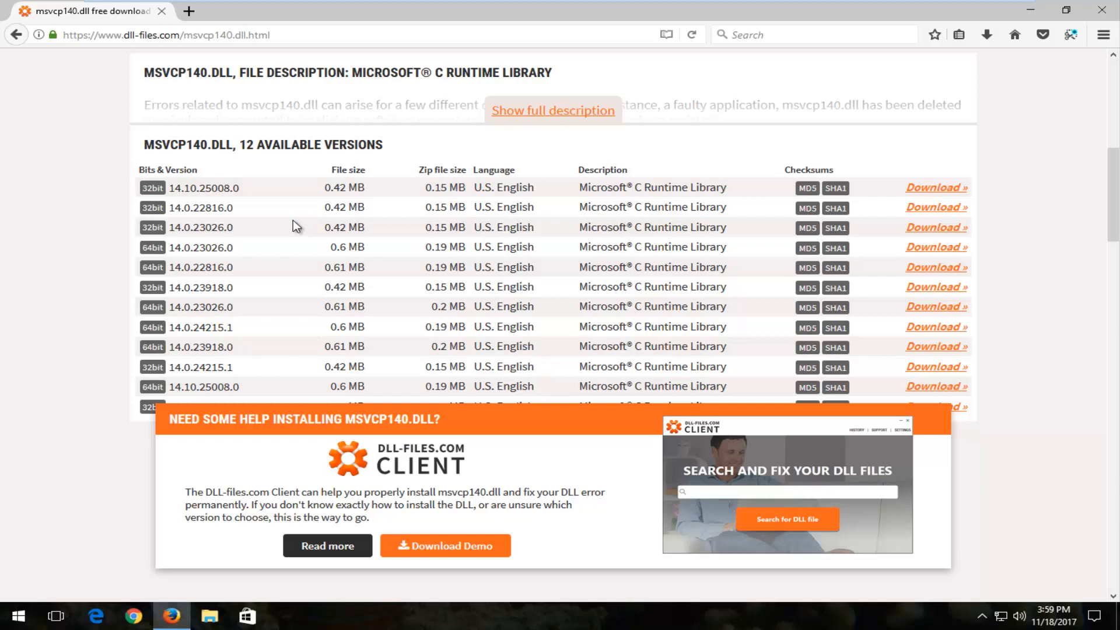
mouse_move(182, 246)
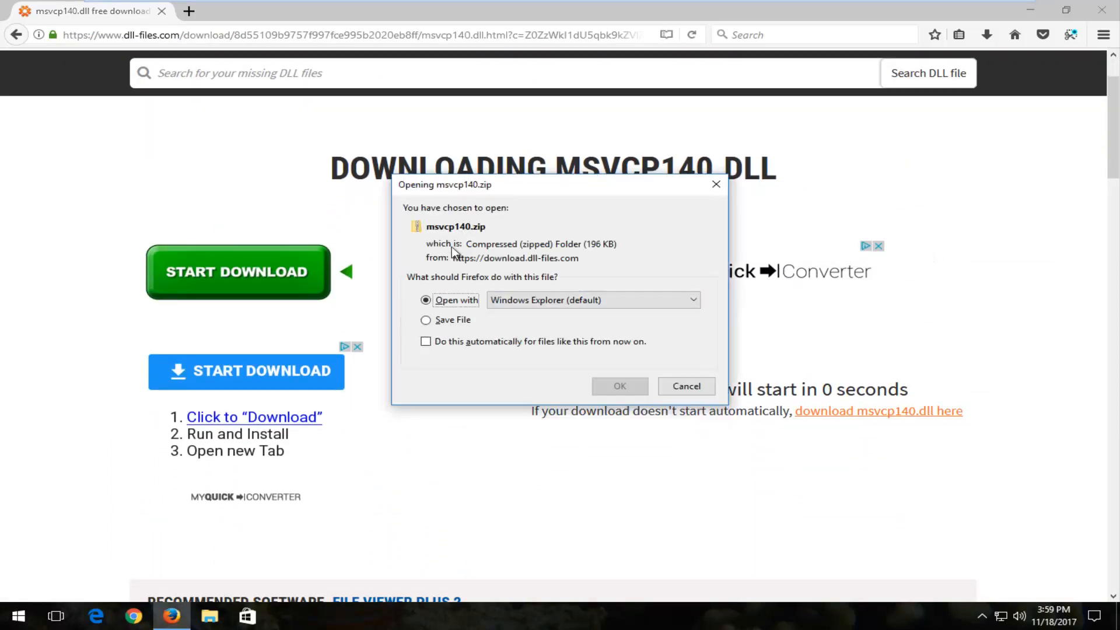
- Save msvcp140.zip to disk from the download prompt
click(427, 320)
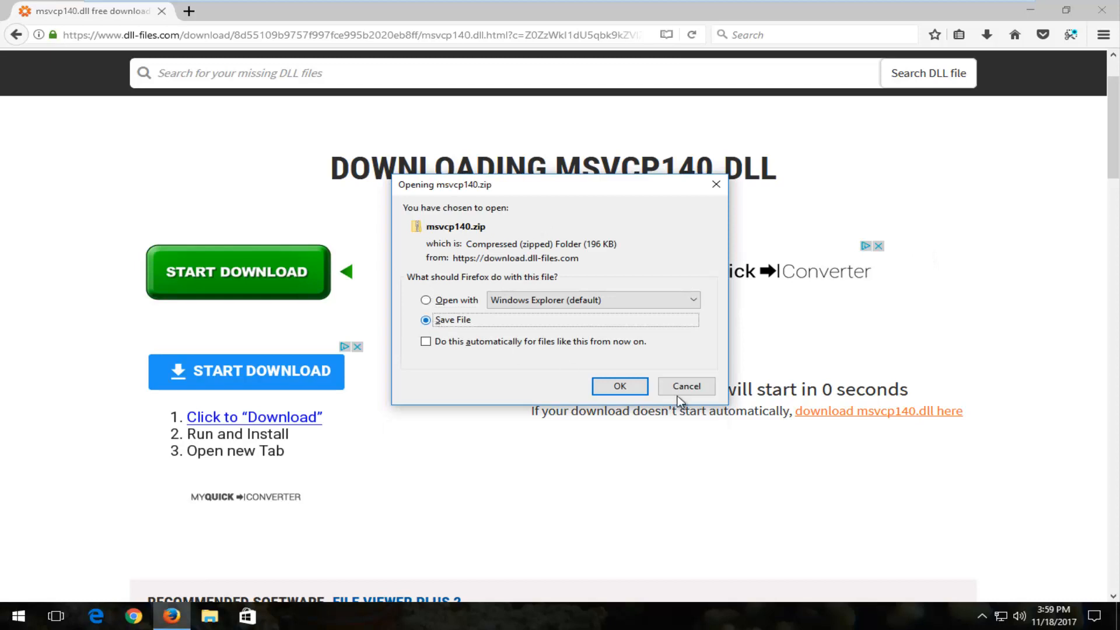
click(618, 386)
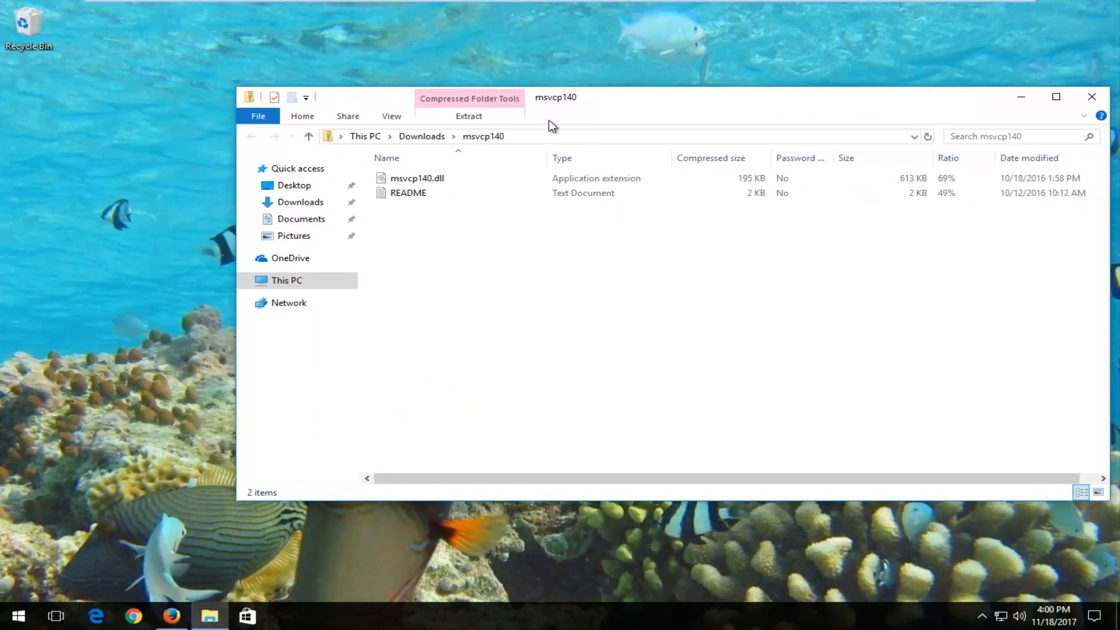
- Drag msvcp140.dll out of the archive onto the desktop and close the archive window
click(418, 178)
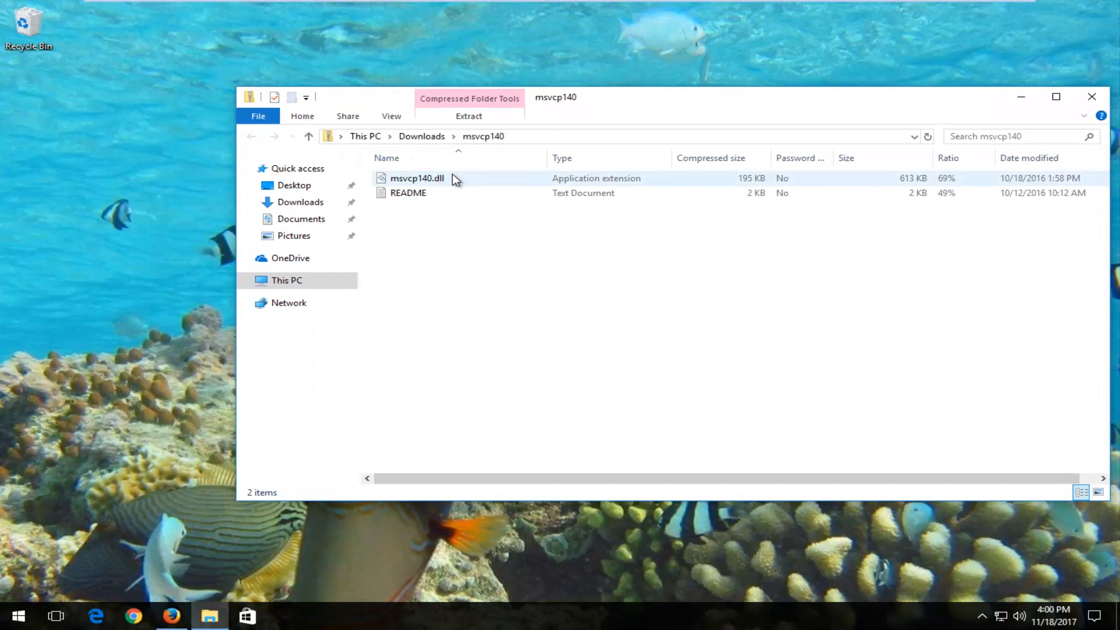
click(418, 177)
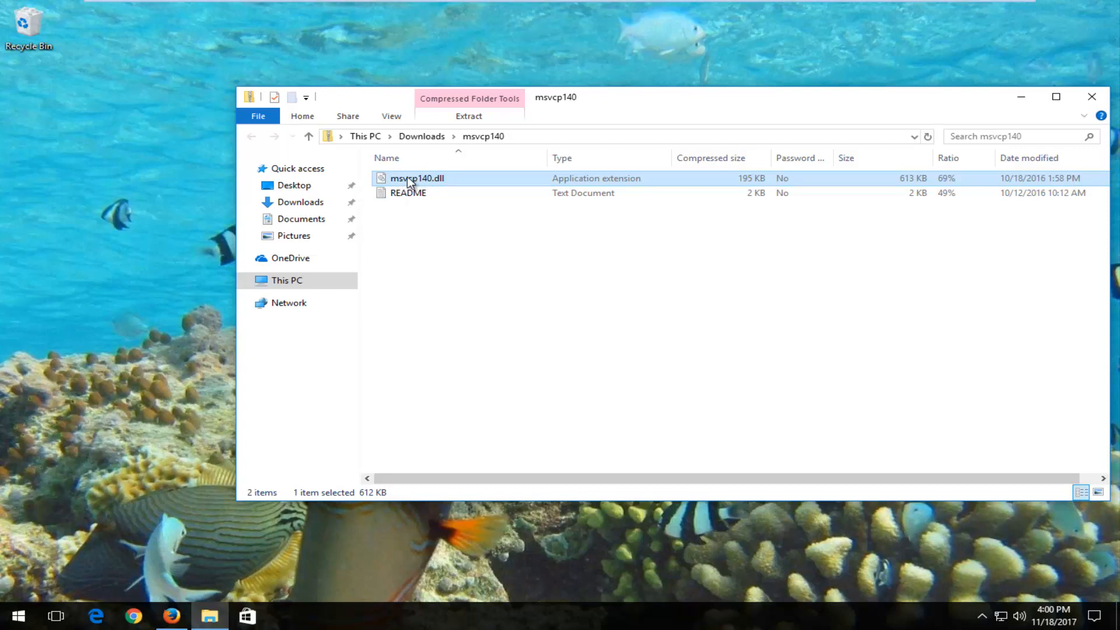
drag(418, 177, 28, 94)
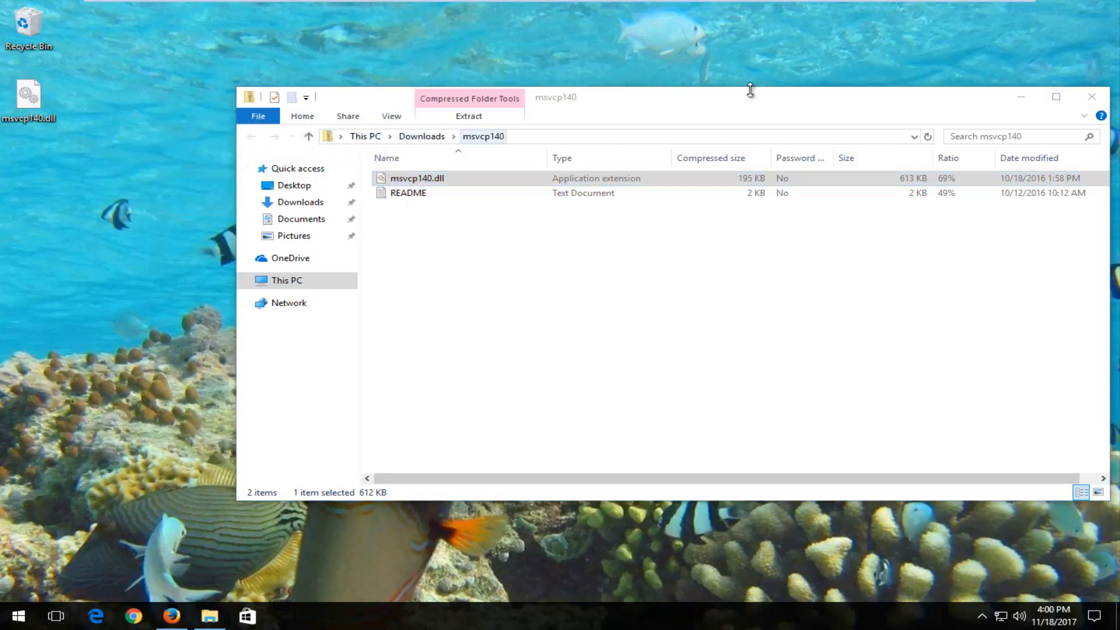
click(1090, 97)
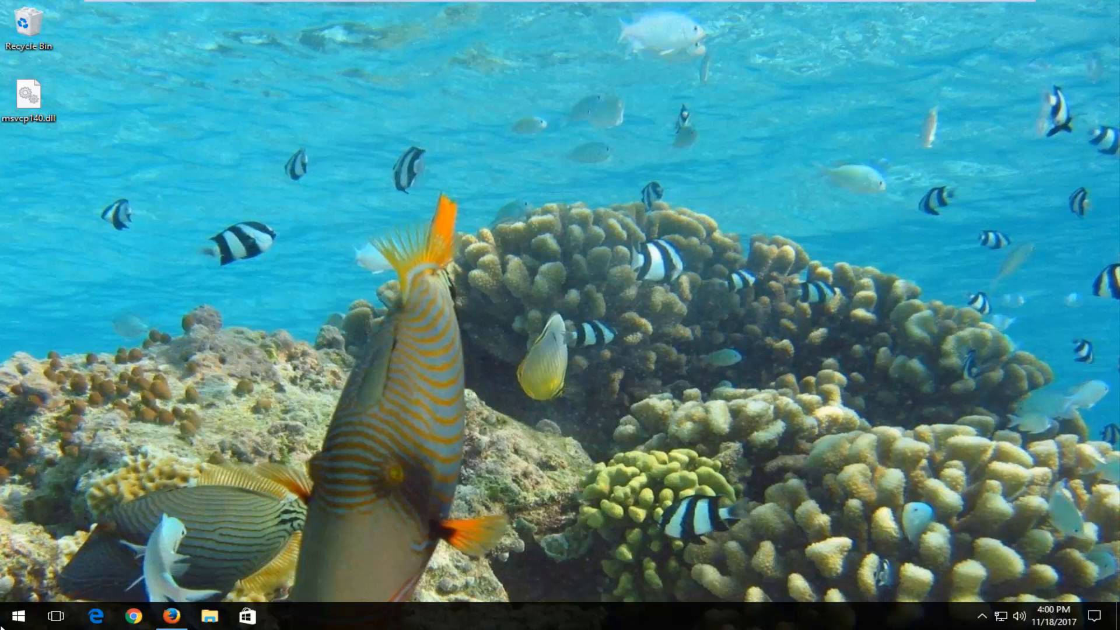
- Search the Start menu for 'this pc' and launch This PC in File Explorer
click(15, 615)
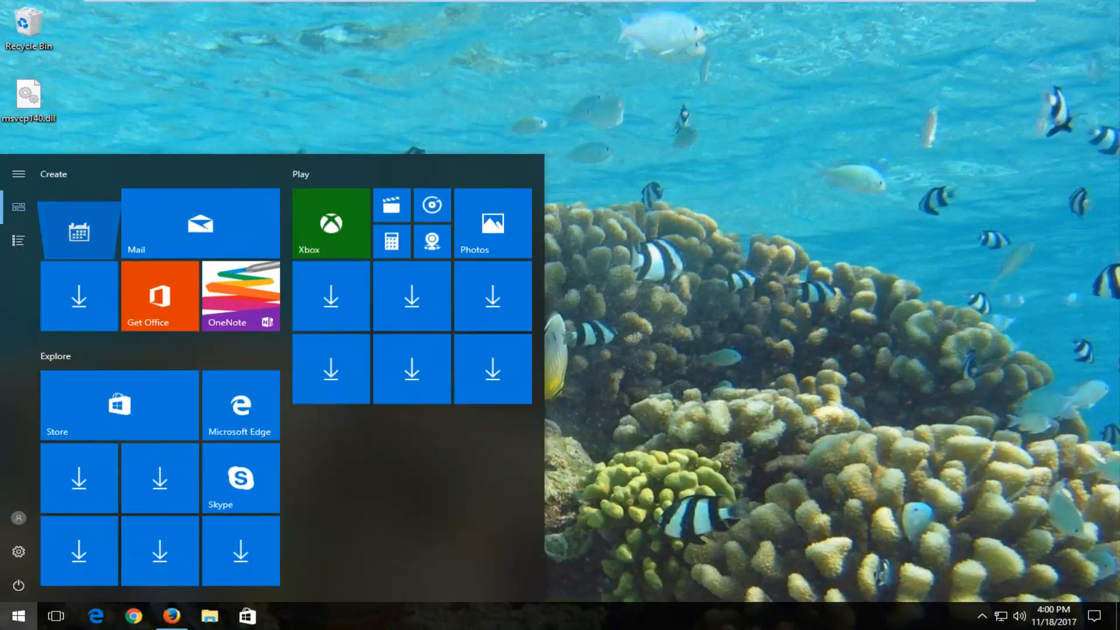
click(18, 615)
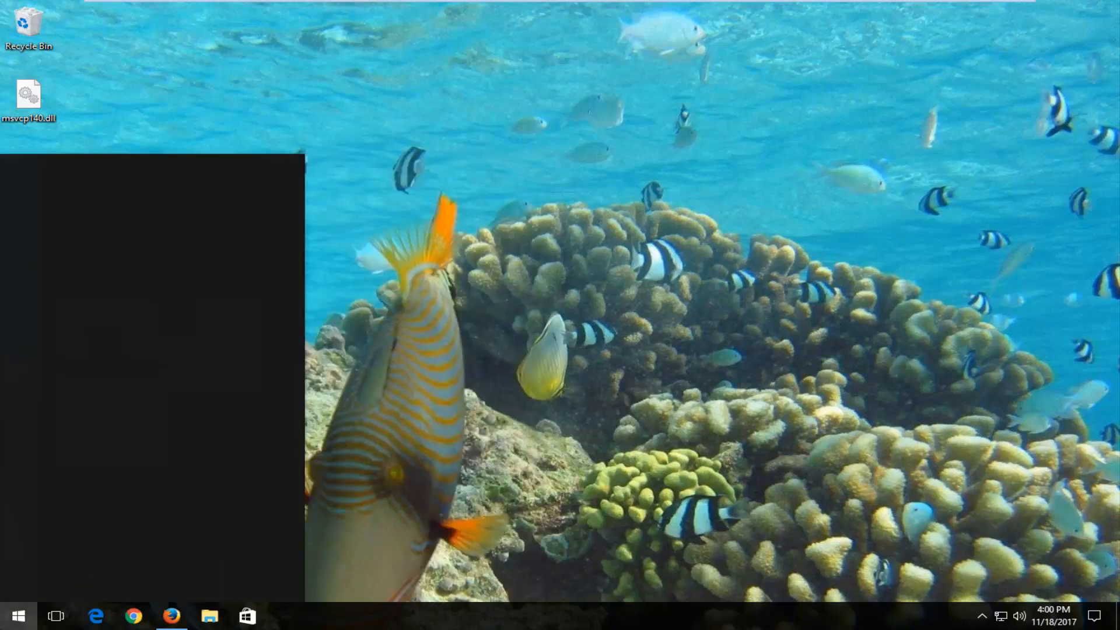
text(this pc)
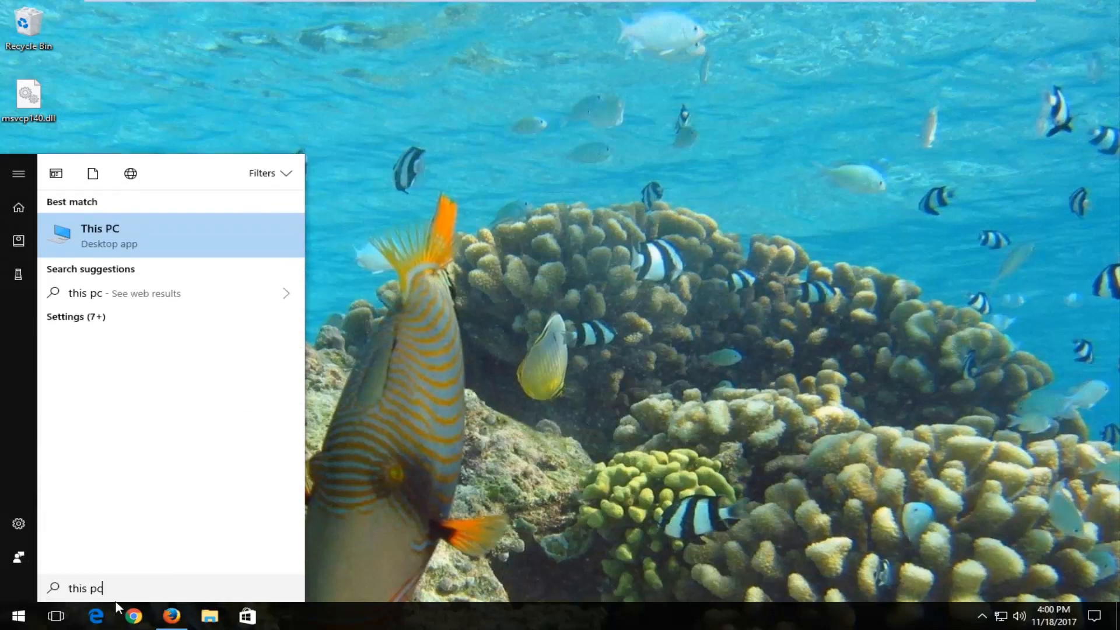
mouse_move(142, 298)
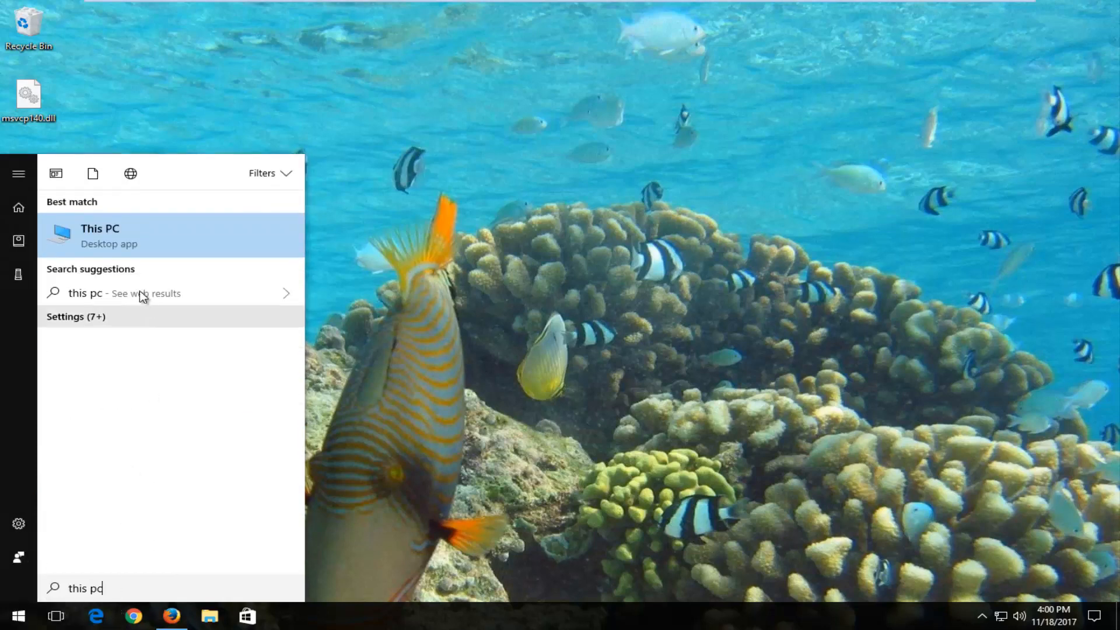
click(101, 236)
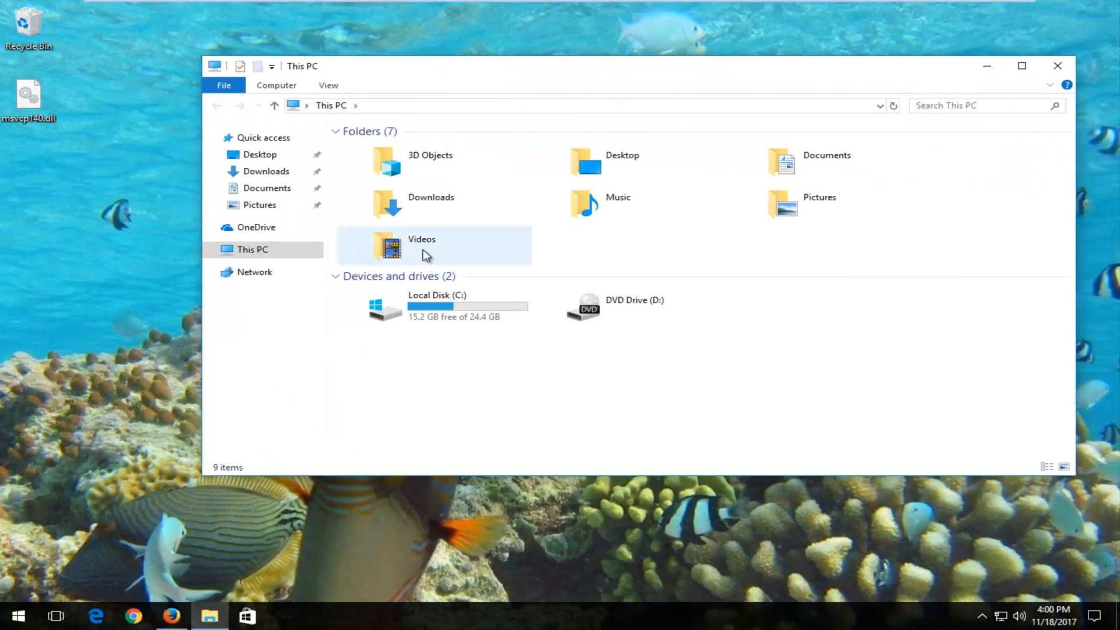
mouse_move(422, 246)
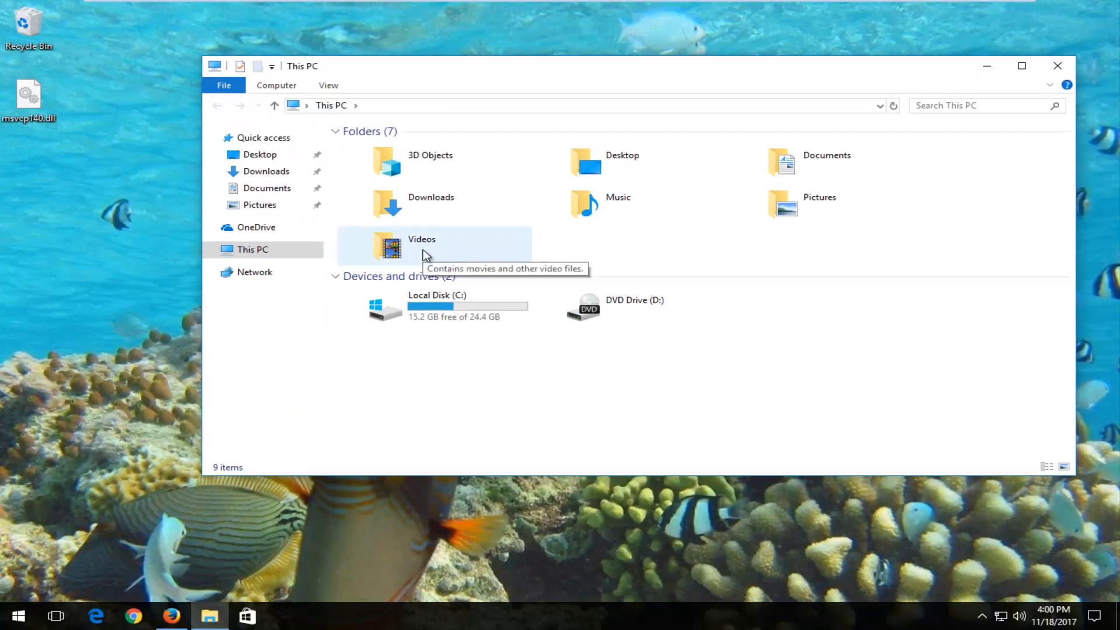
mouse_move(424, 300)
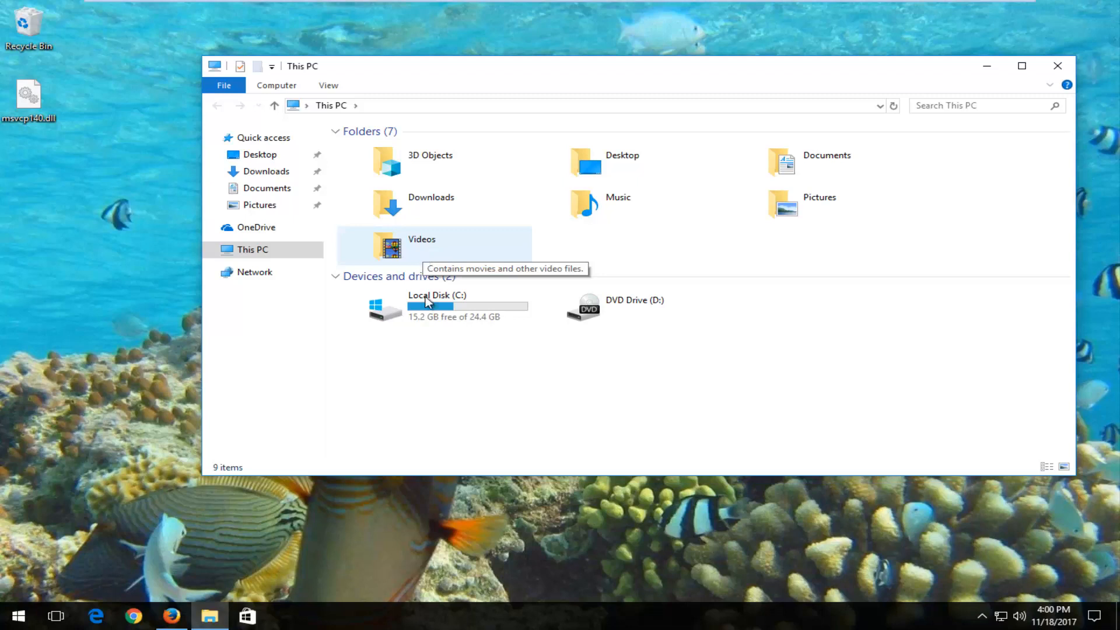
mouse_move(454, 307)
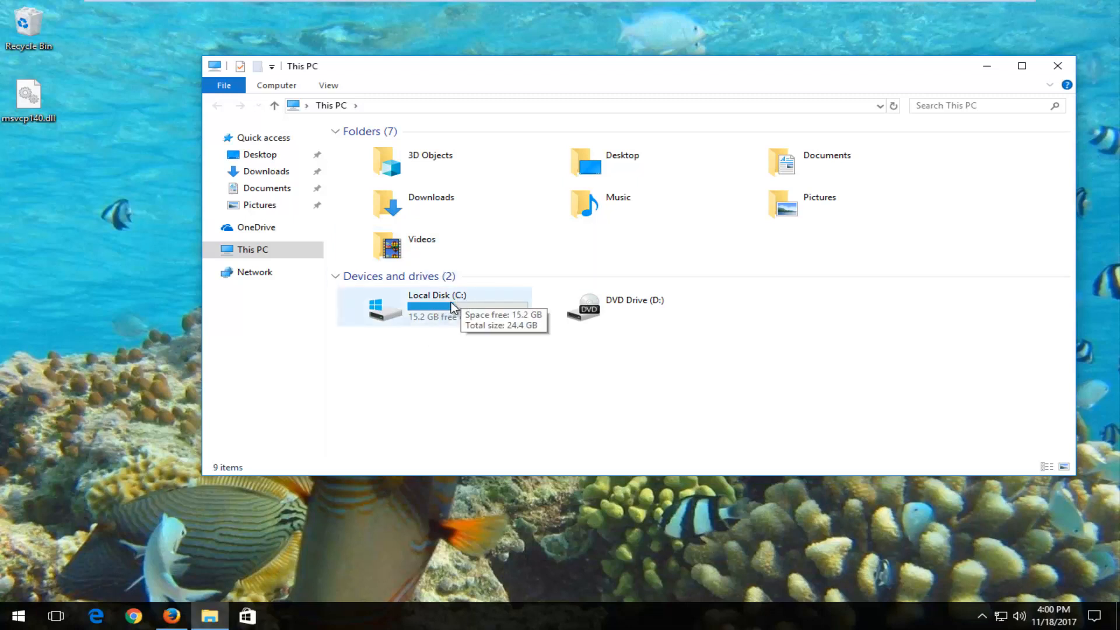
mouse_move(466, 323)
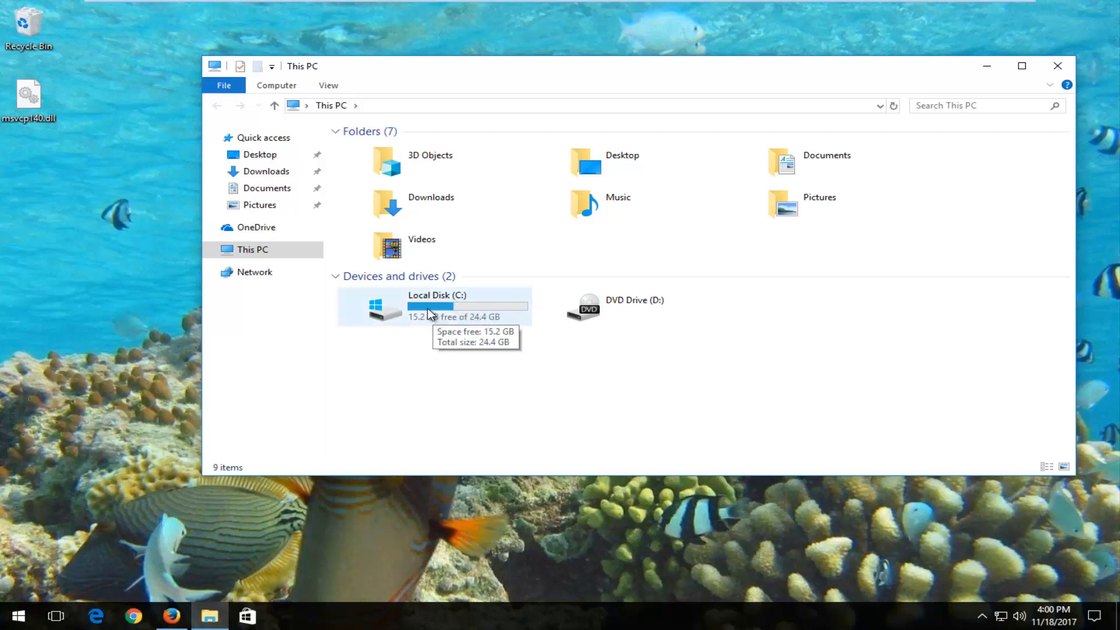
mouse_move(378, 307)
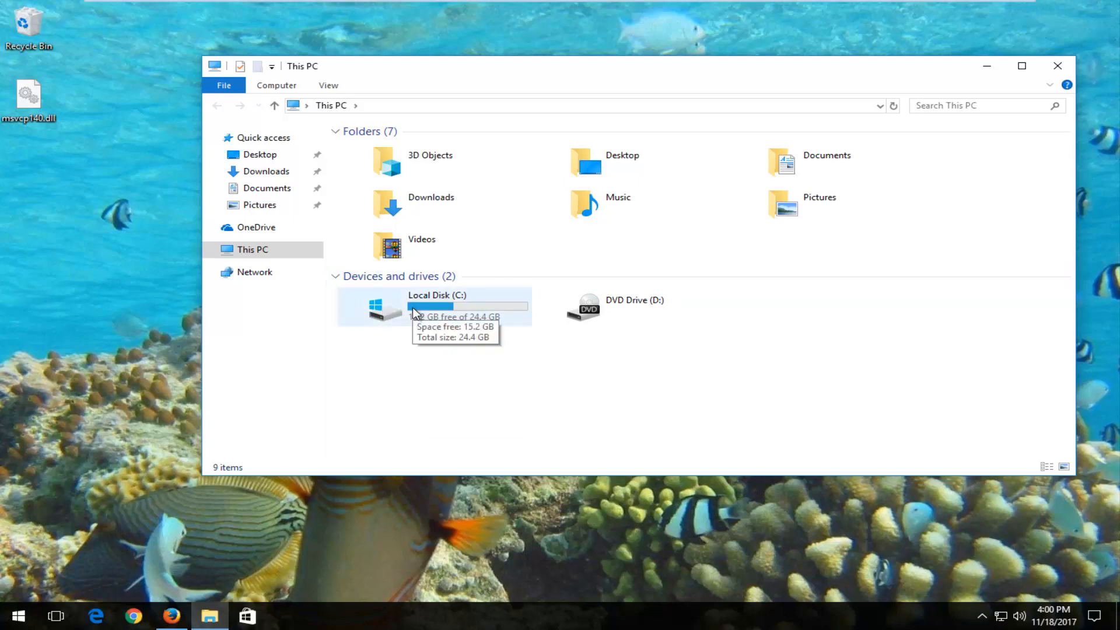
- Navigate into Local Disk (C:) and the Windows folder, scrolling down to System32
double_click(436, 306)
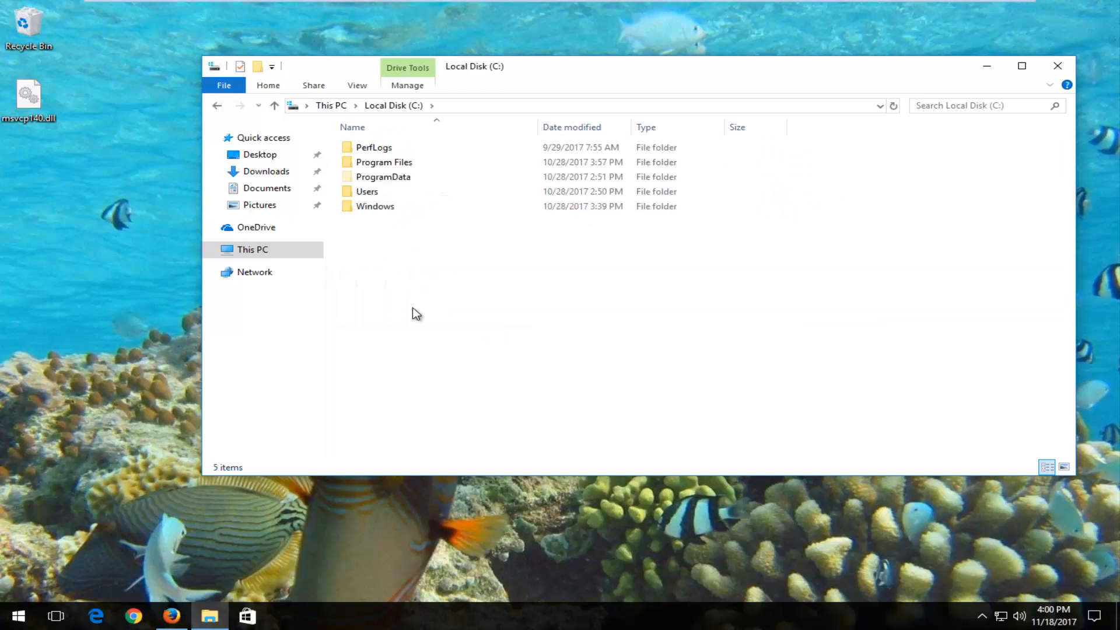
click(374, 205)
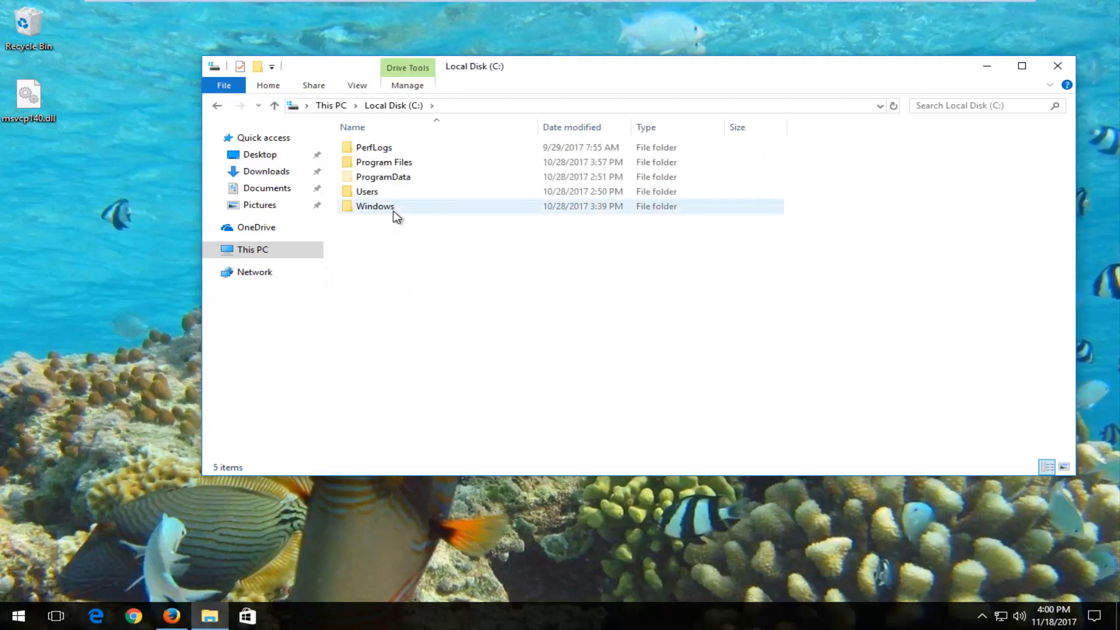
double_click(375, 205)
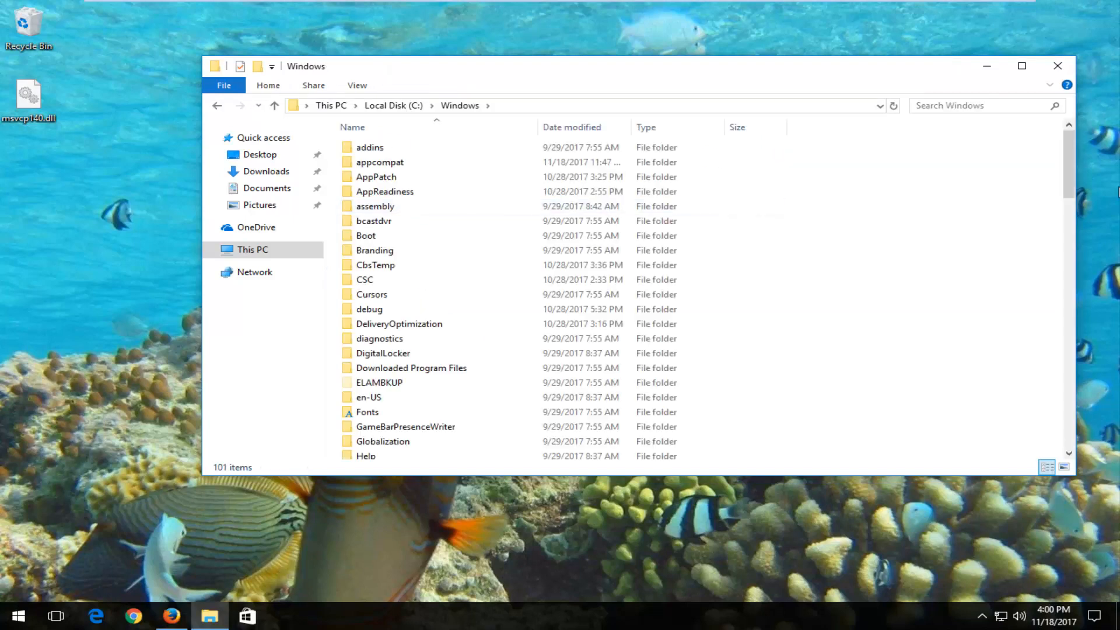
scroll(down, 3)
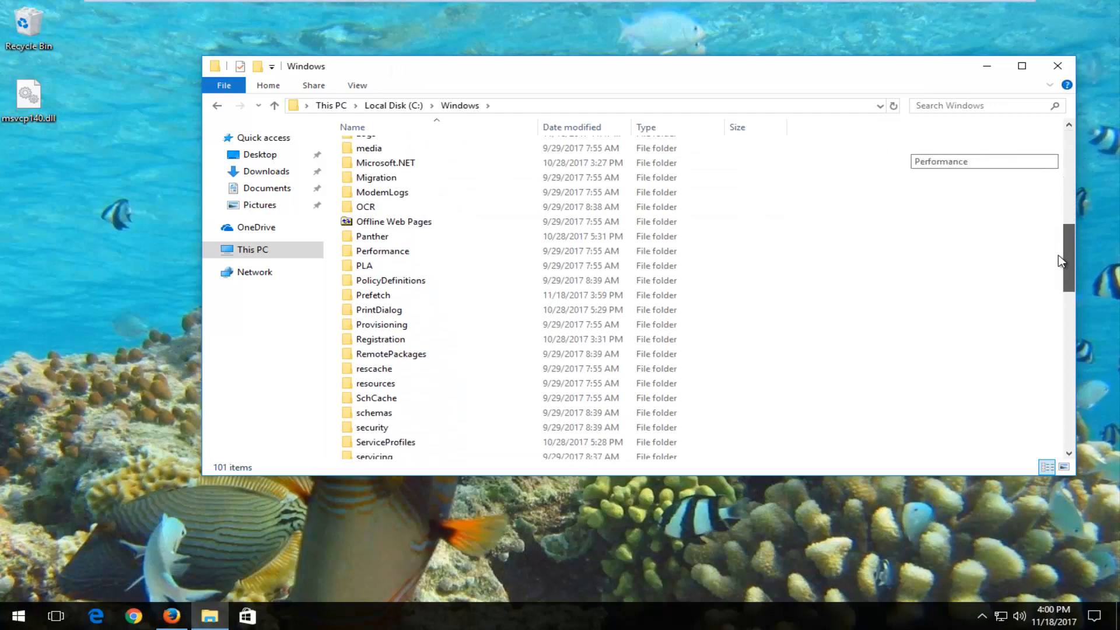
scroll(down, 3)
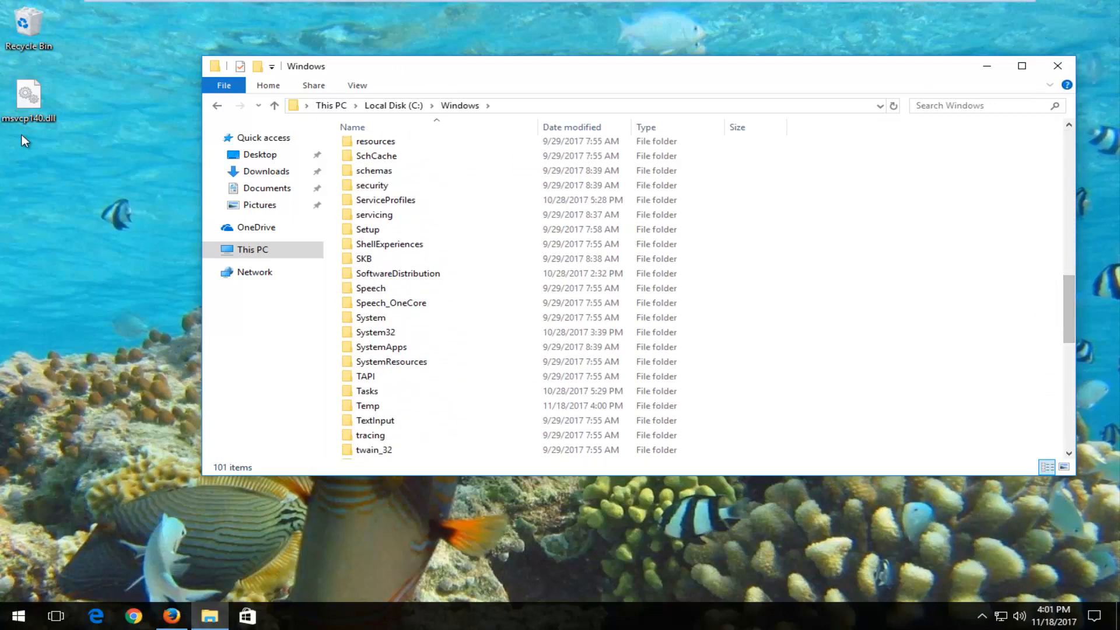
- Drag msvcp140.dll from the desktop onto the System32 folder to move it there
click(375, 331)
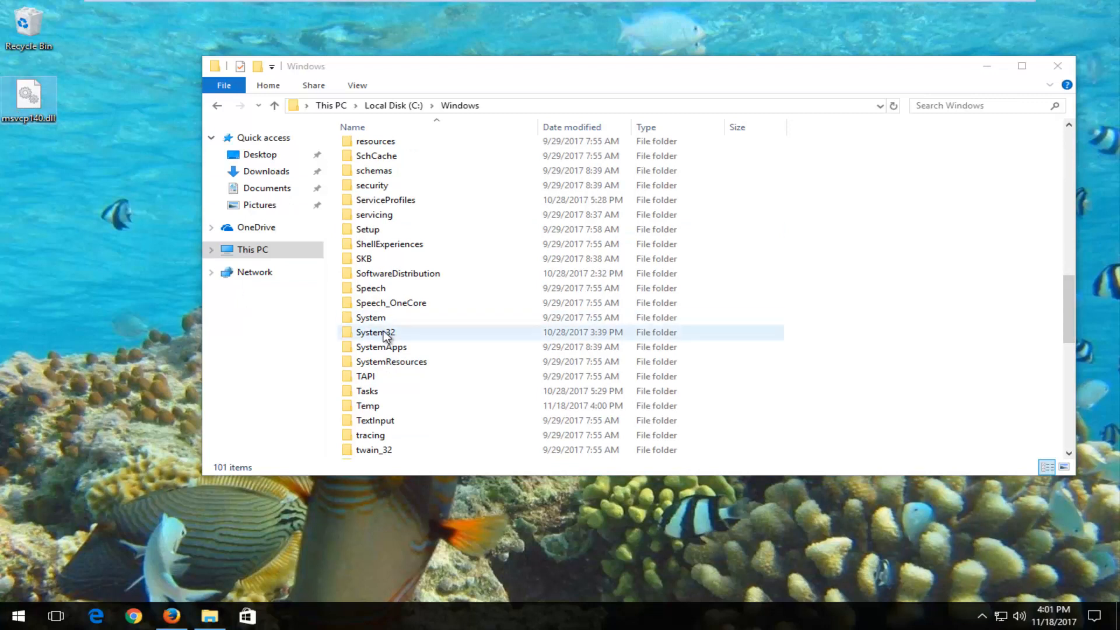
click(374, 332)
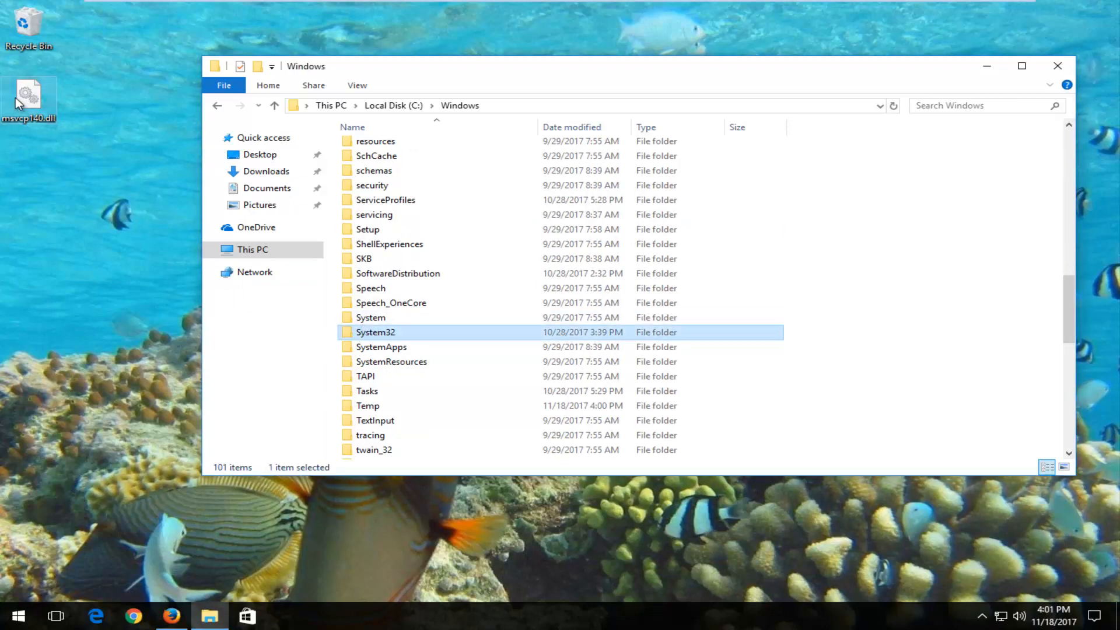
drag(29, 97, 357, 331)
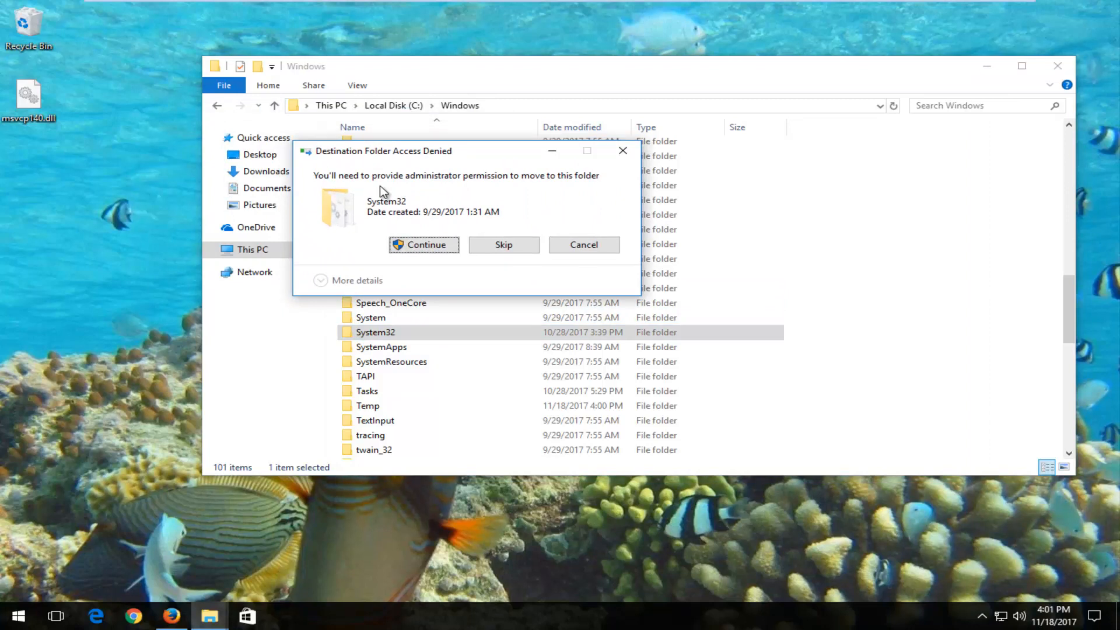
- Grant administrator permission to complete the move into System32 and close File Explorer
click(423, 244)
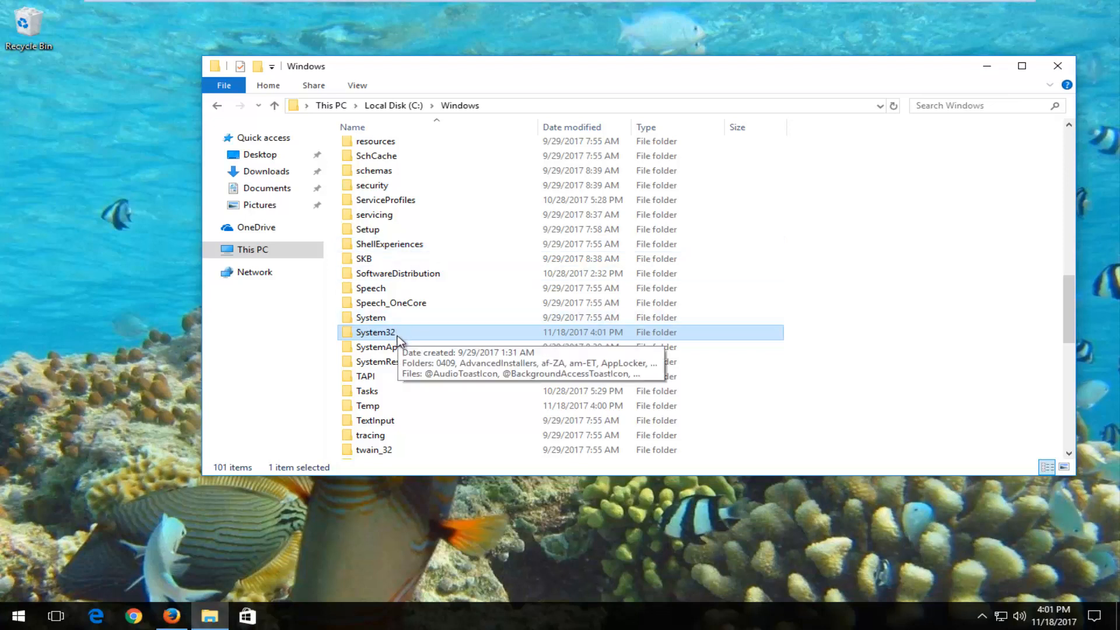
mouse_move(413, 338)
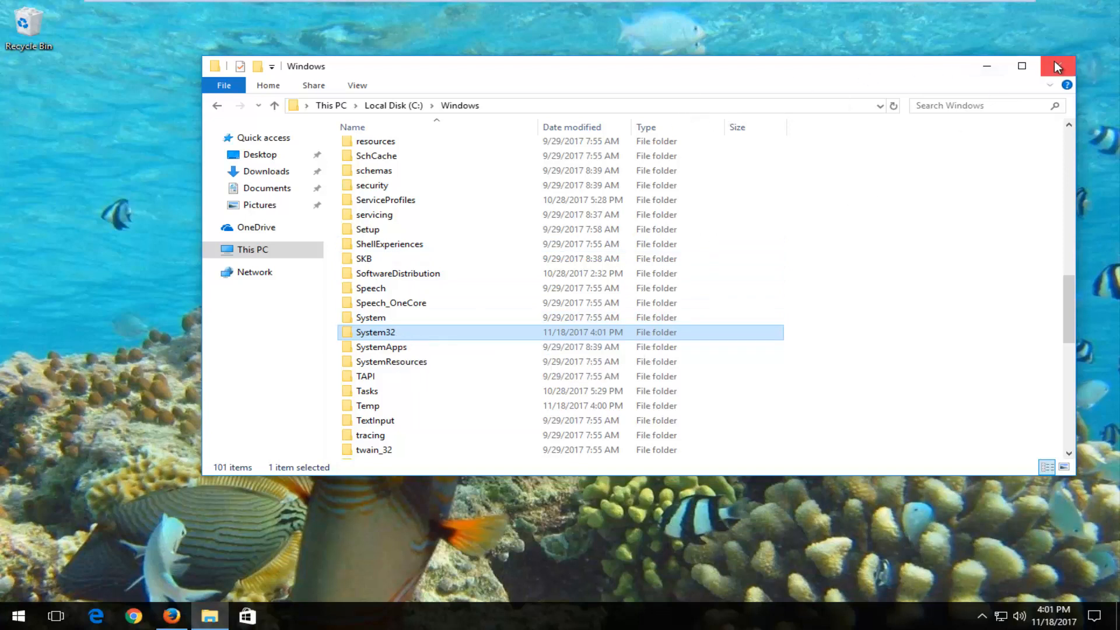
click(1058, 66)
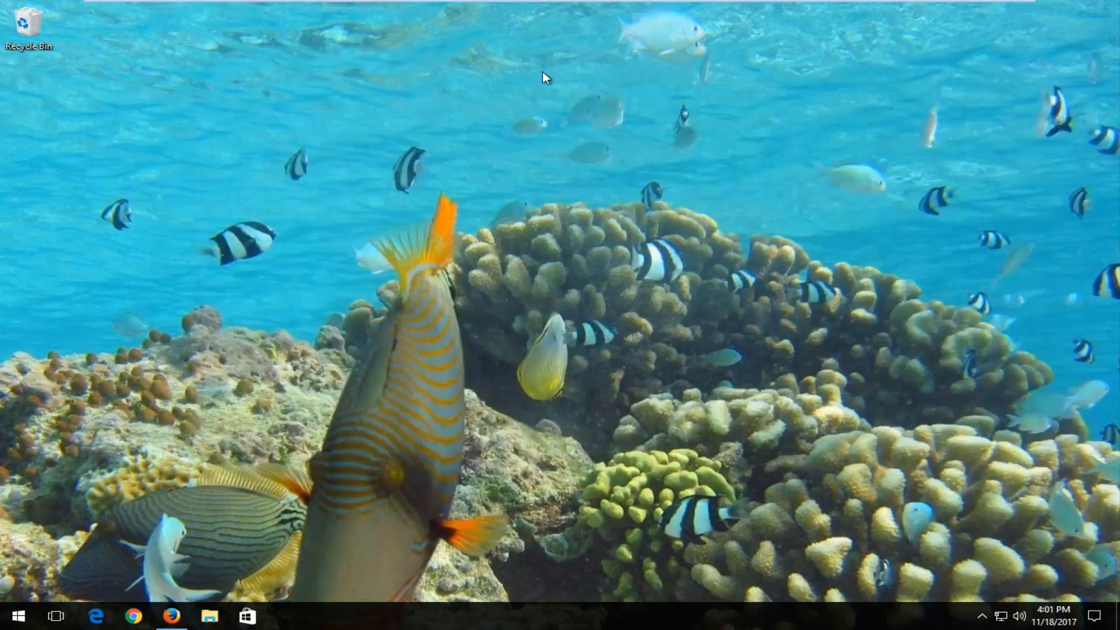